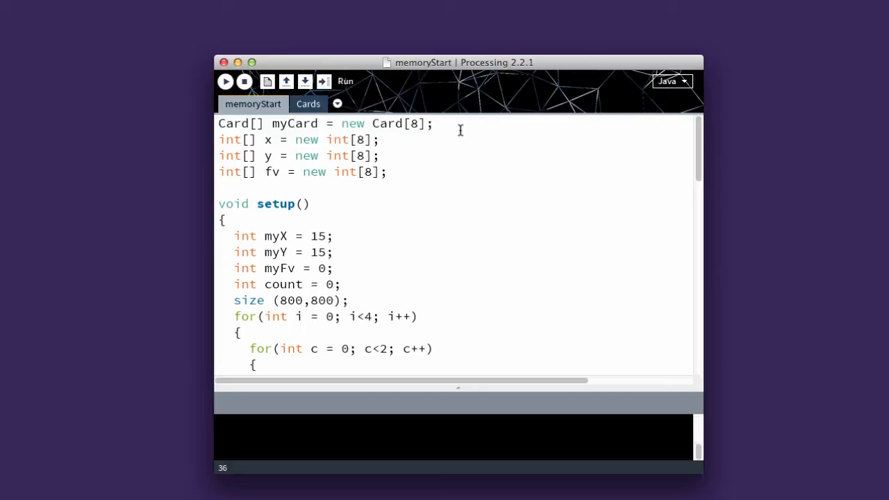
# Rename the class declaration from Card to Cards in the Cards class file
pyautogui.scroll(-3)
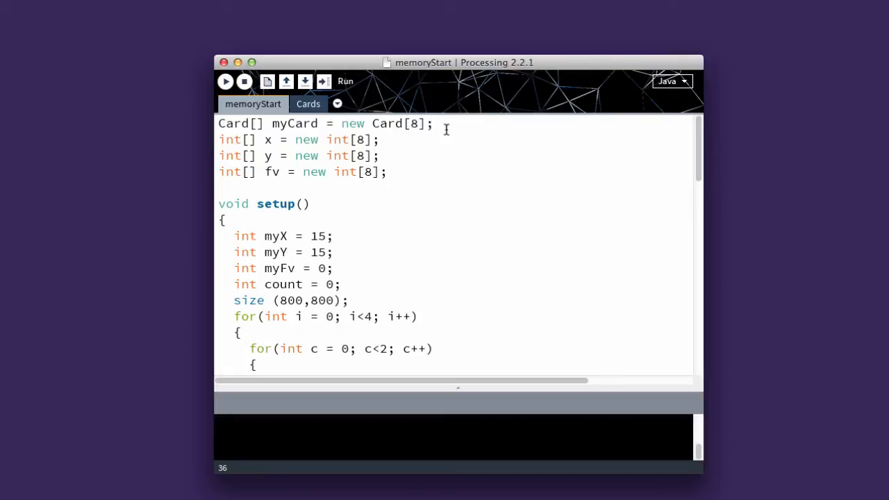
pyautogui.click(309, 103)
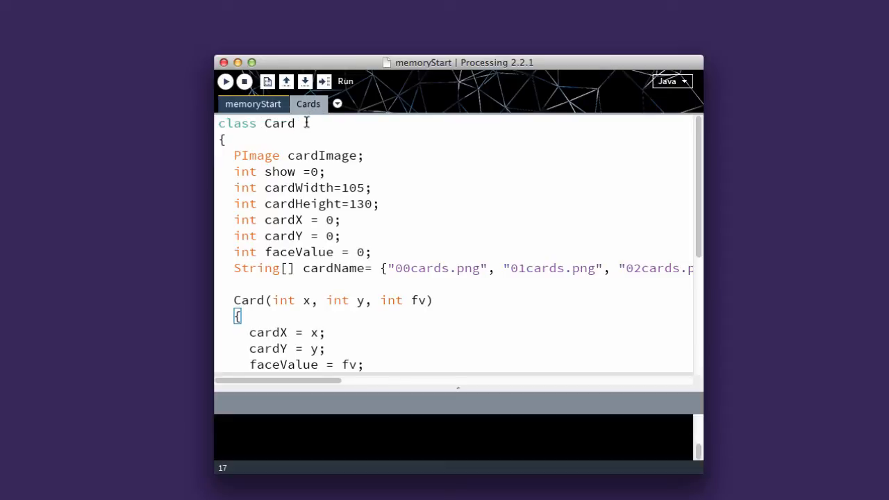
pyautogui.write('s')
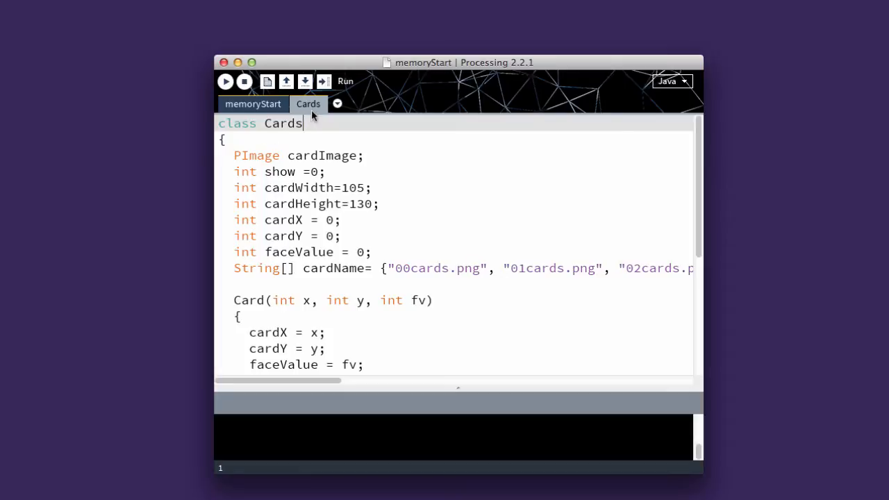
pyautogui.moveTo(288, 156)
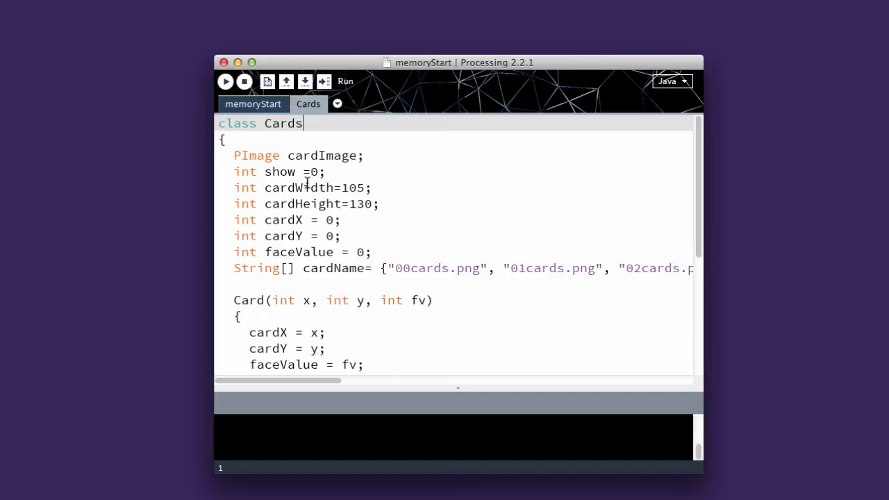
pyautogui.moveTo(303, 187)
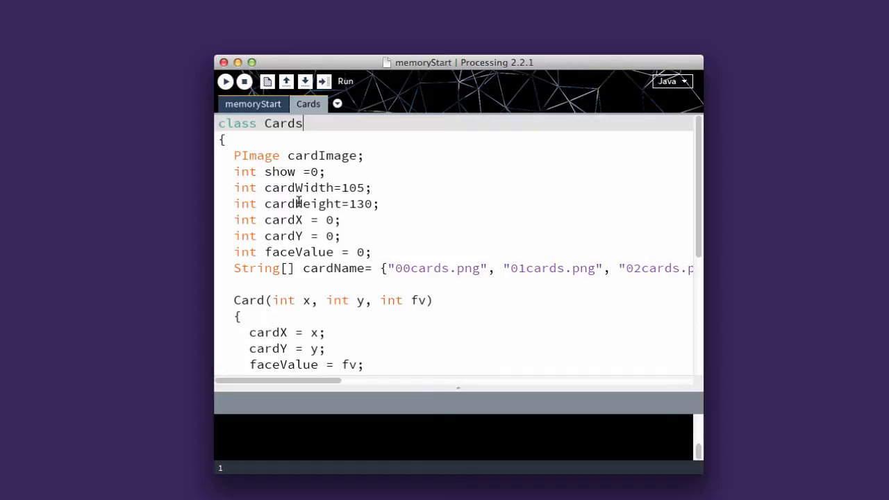
pyautogui.moveTo(280, 193)
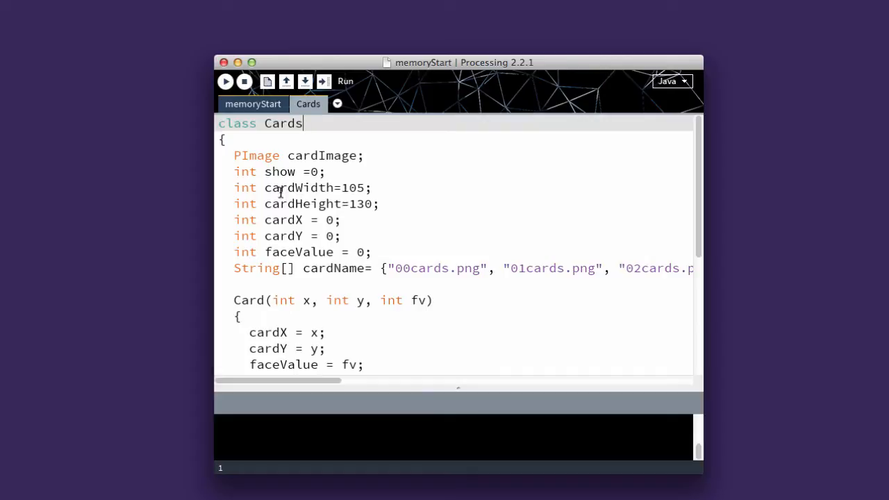
# Comment out the cardWidth and cardHeight field declarations with //
pyautogui.click(305, 188)
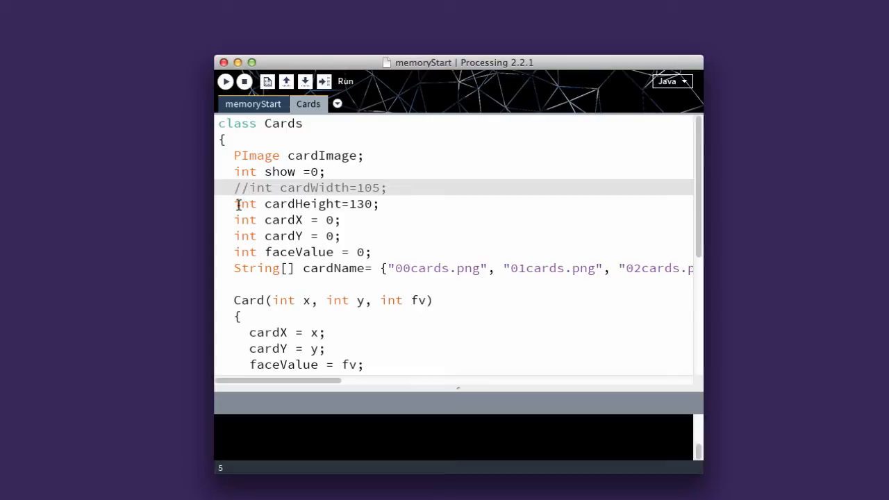
pyautogui.write('//')
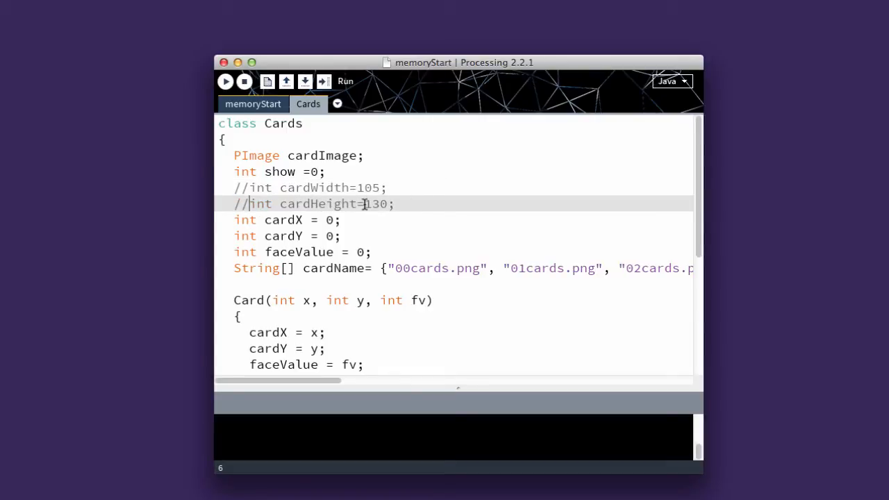
pyautogui.moveTo(322, 203)
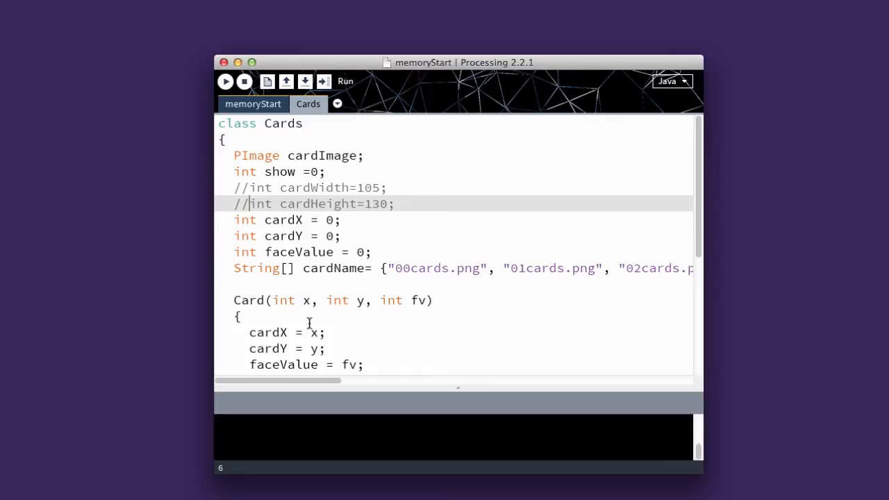
pyautogui.moveTo(303, 382)
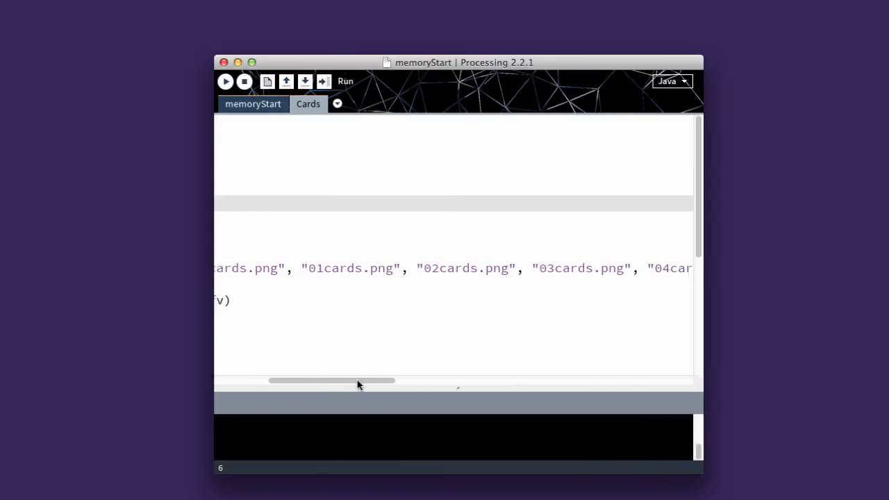
pyautogui.moveTo(359, 381); pyautogui.dragTo(431, 381)
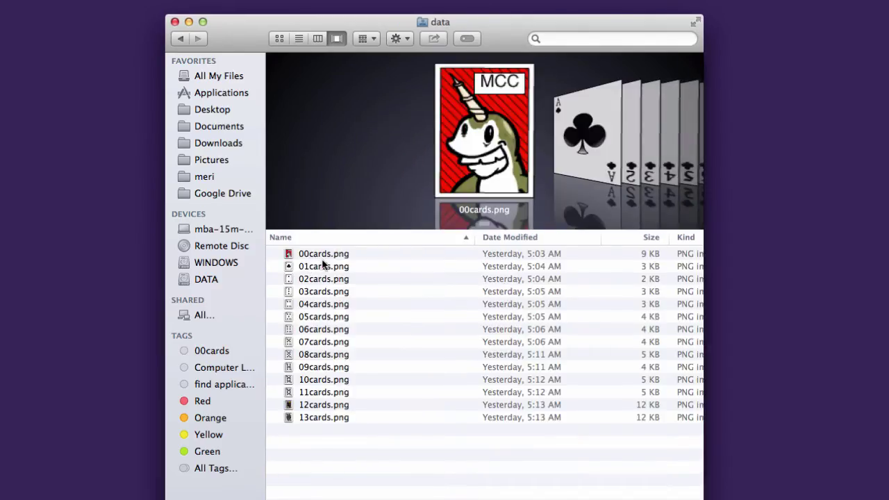
# Preview the clubs card images from the ace through 04, 07, 09, 10 and 11cards.png
pyautogui.click(324, 267)
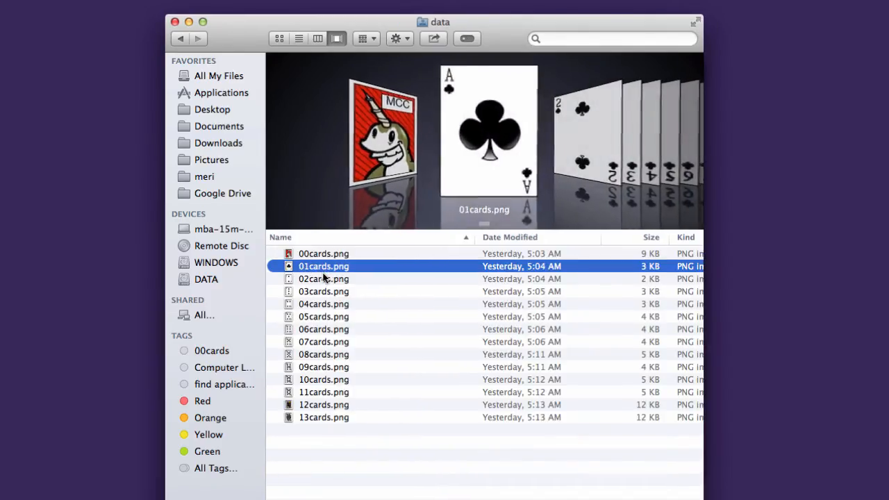
pyautogui.click(323, 303)
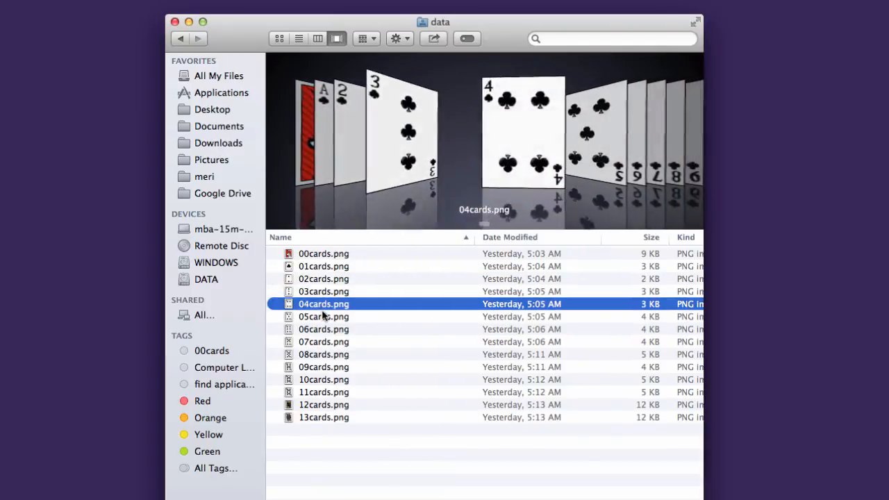
pyautogui.click(324, 342)
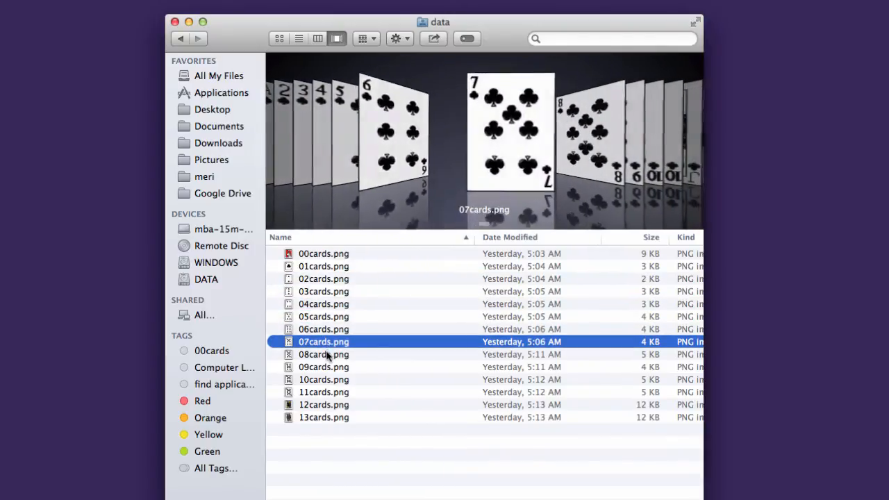
pyautogui.click(322, 367)
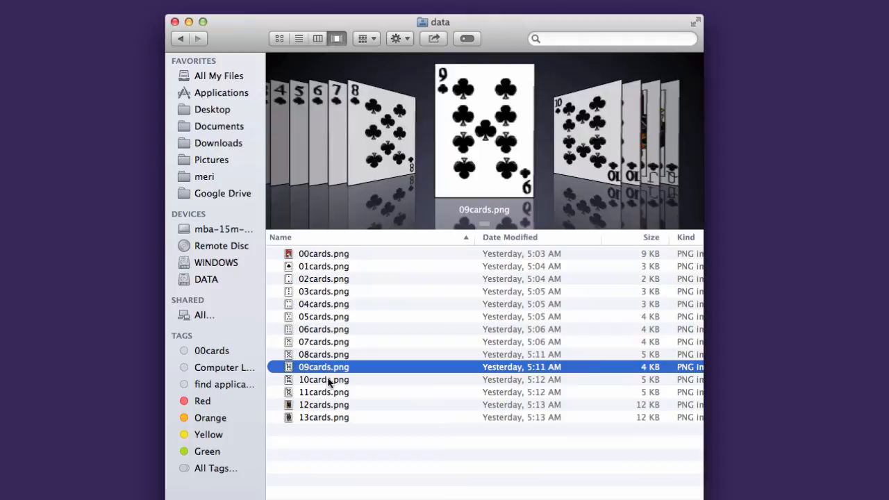
pyautogui.click(322, 379)
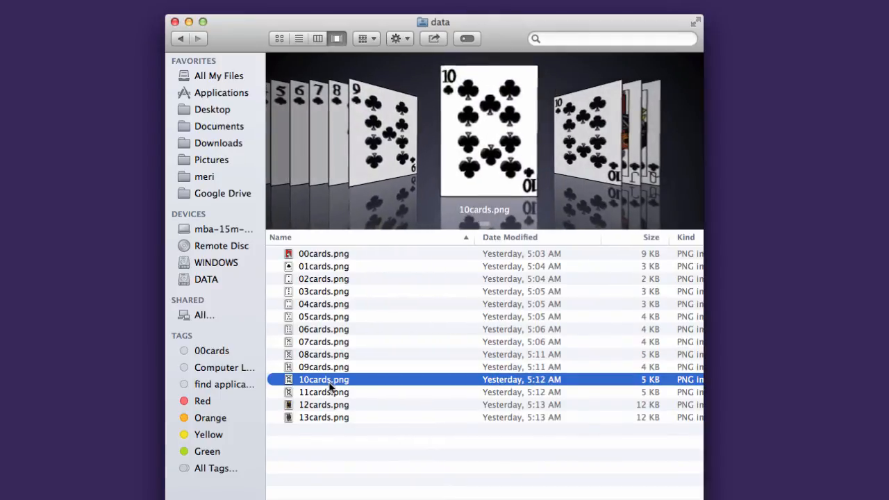
pyautogui.click(324, 392)
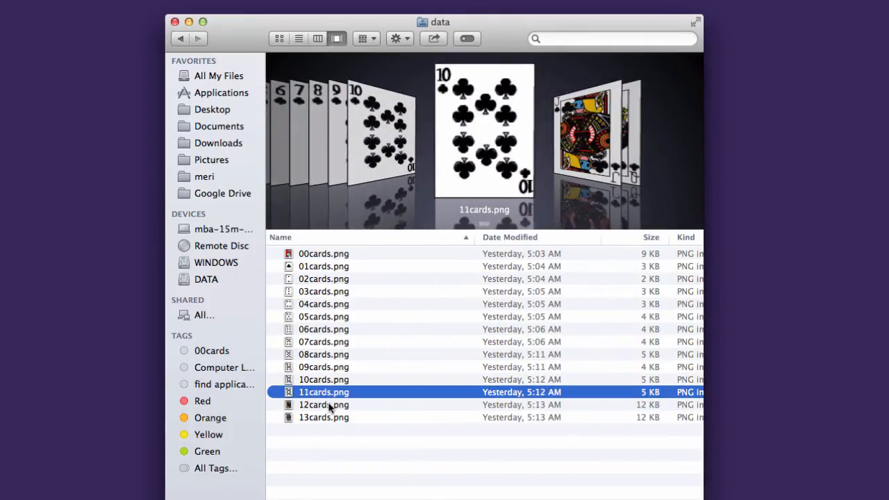
pyautogui.click(322, 417)
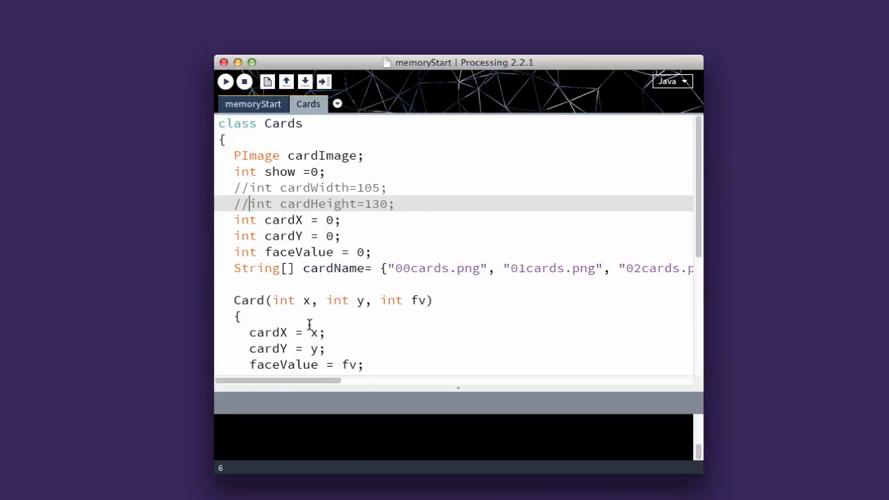
# Rename the constructor from Card to Cards to match the class name
pyautogui.scroll(-3)
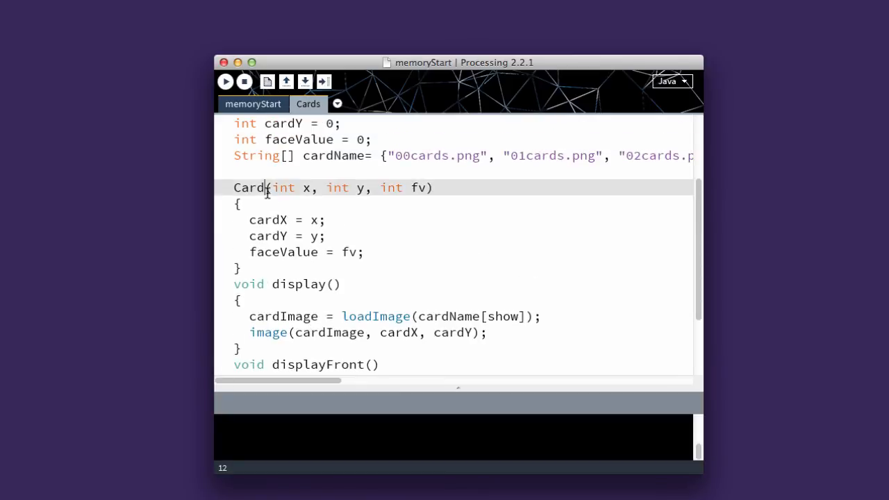
pyautogui.write('s')
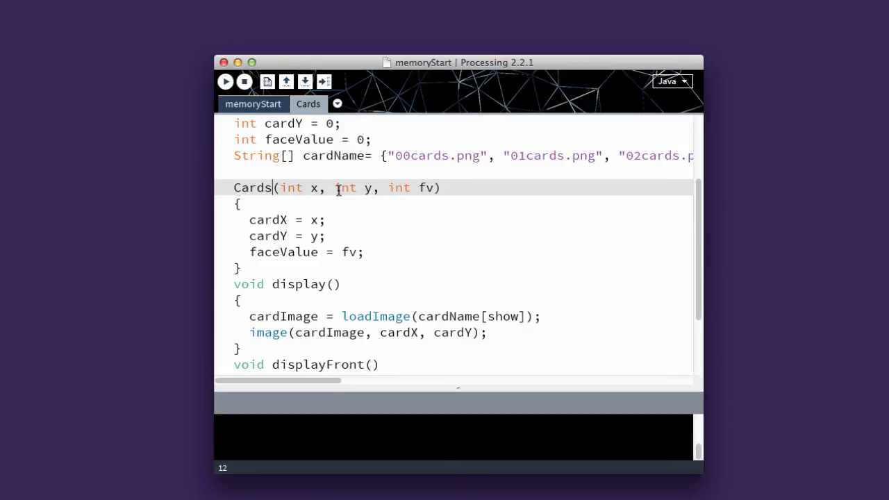
pyautogui.moveTo(396, 192)
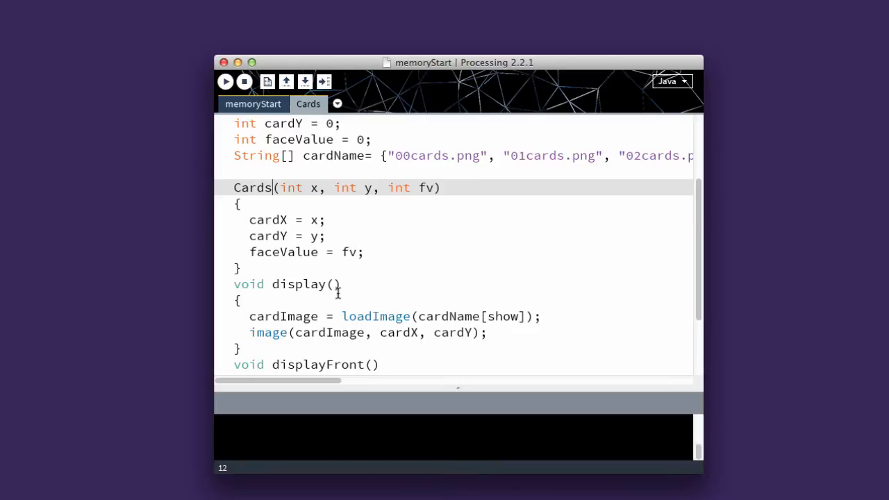
pyautogui.moveTo(386, 316)
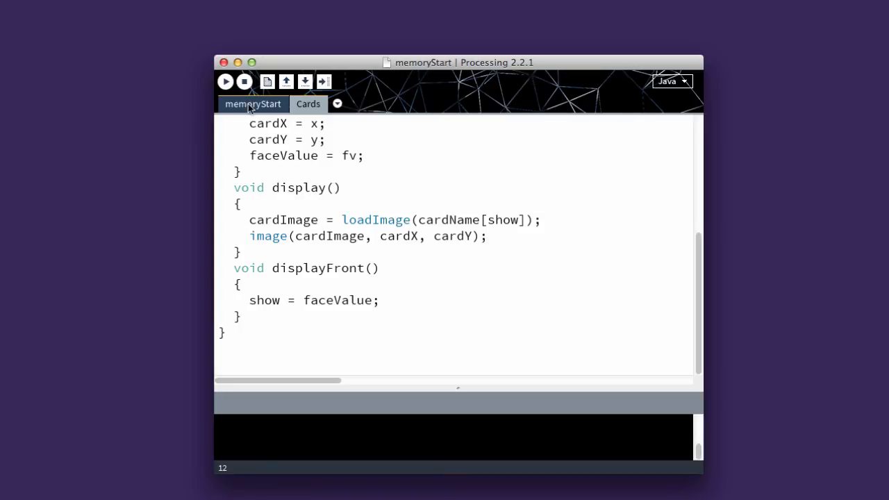
pyautogui.moveTo(256, 104)
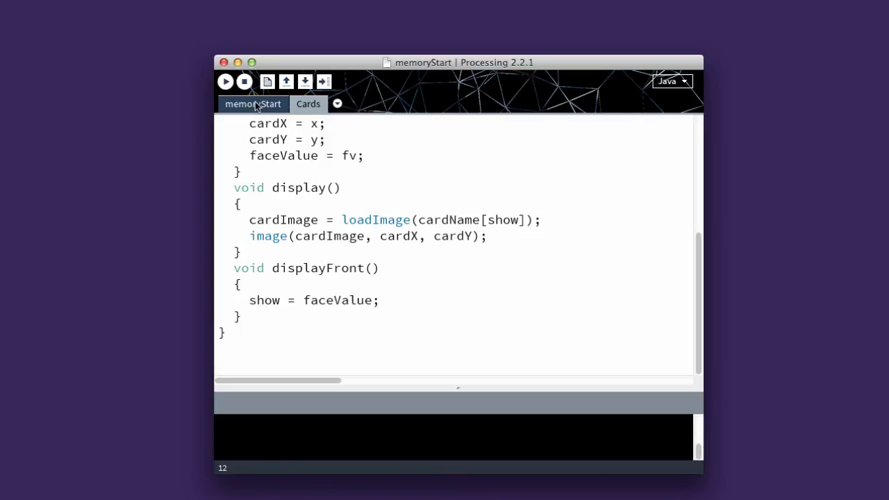